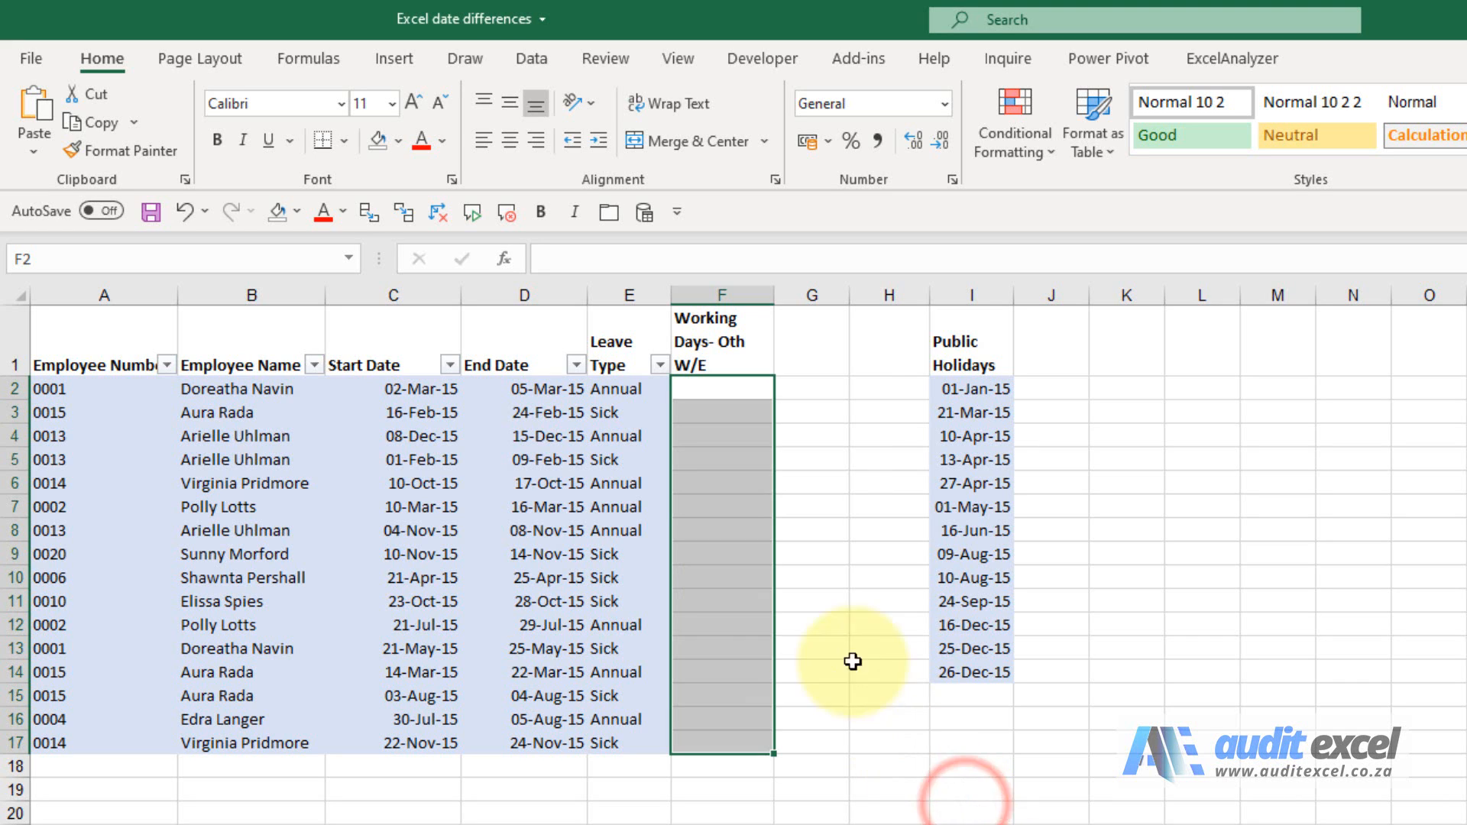
Begin editing cell F2, the first row of the Working Days column.
click(723, 388)
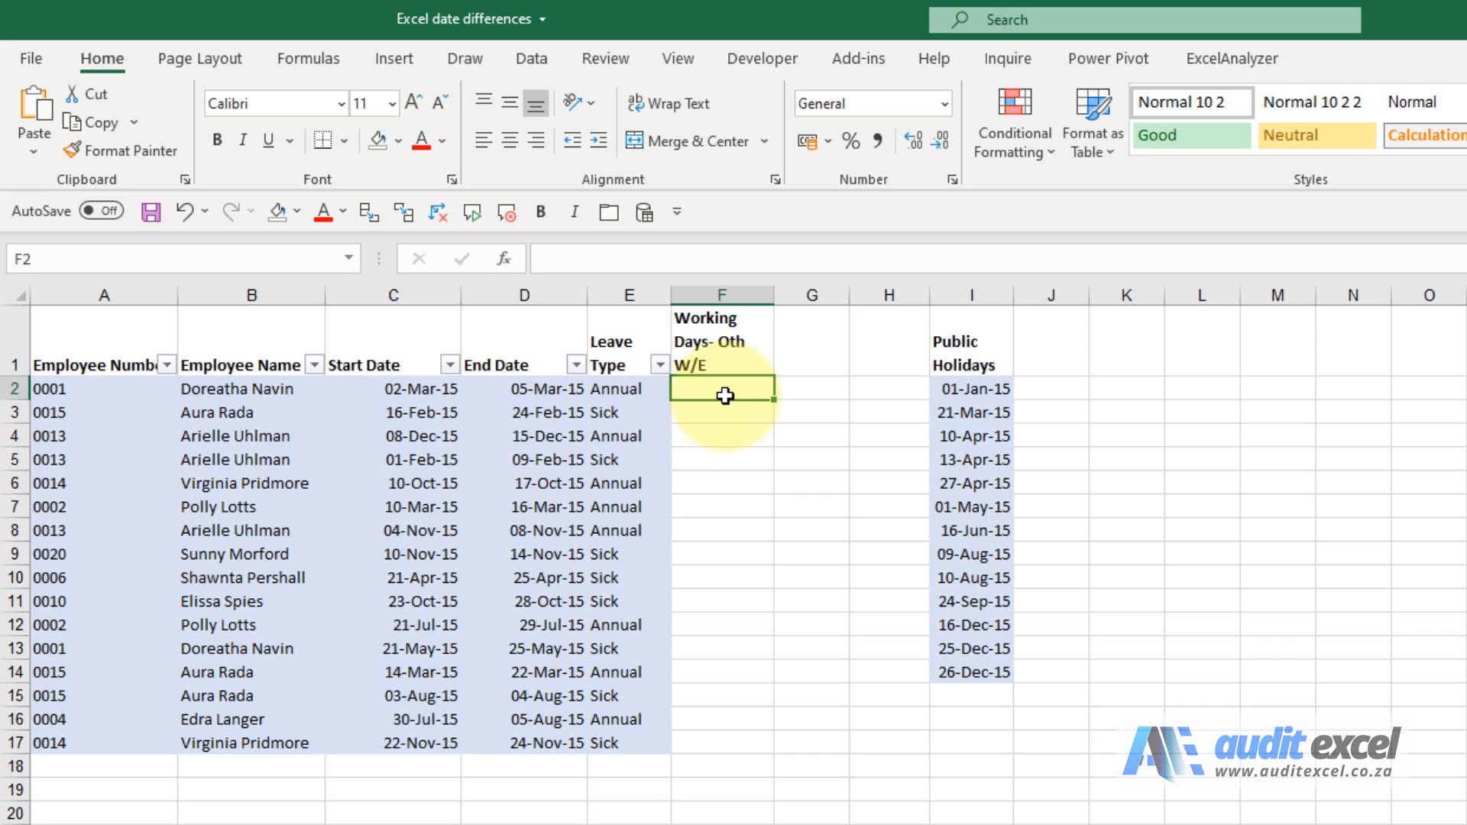
mouse_move(485, 398)
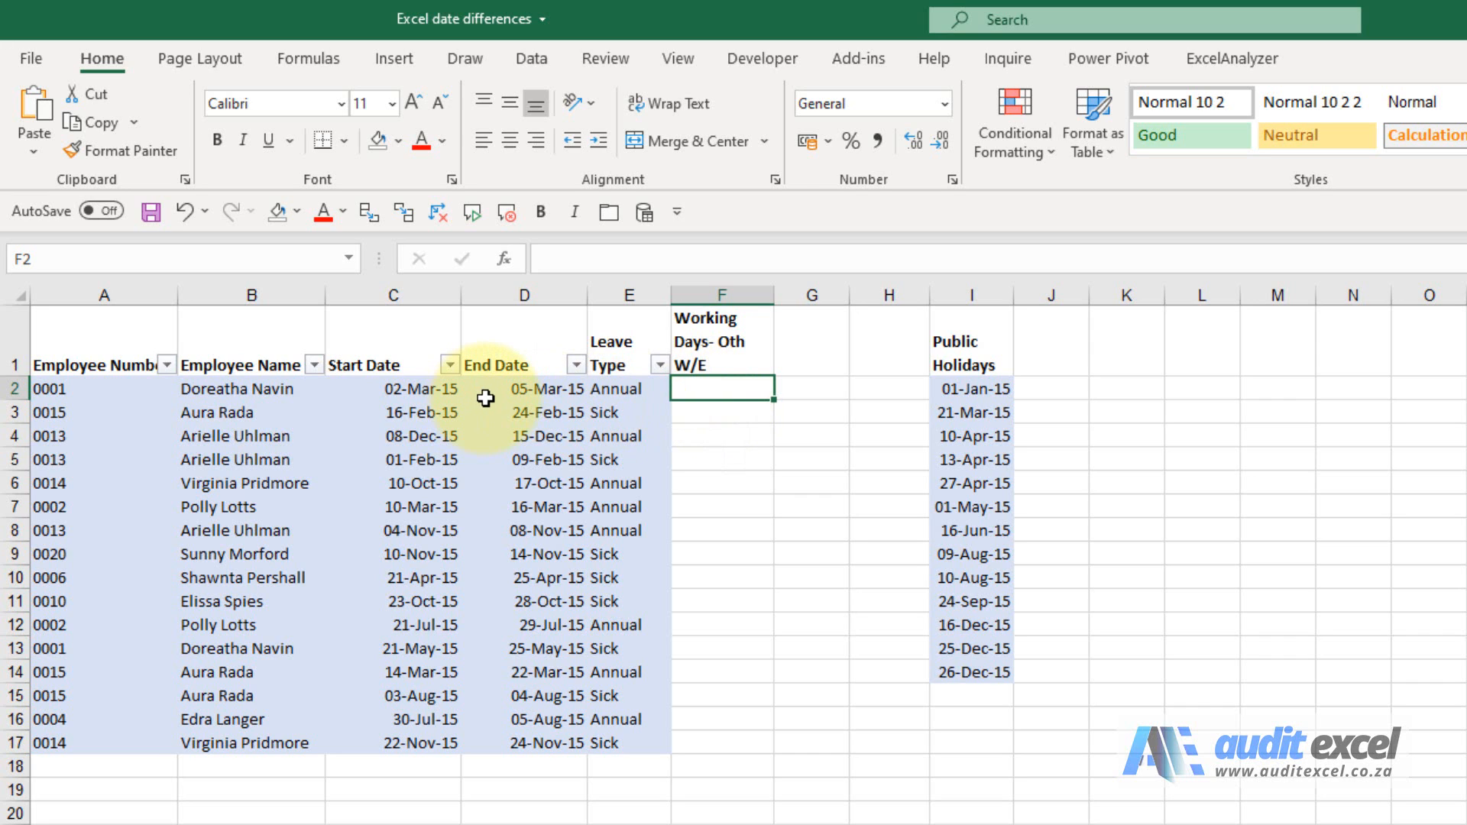
mouse_move(652, 399)
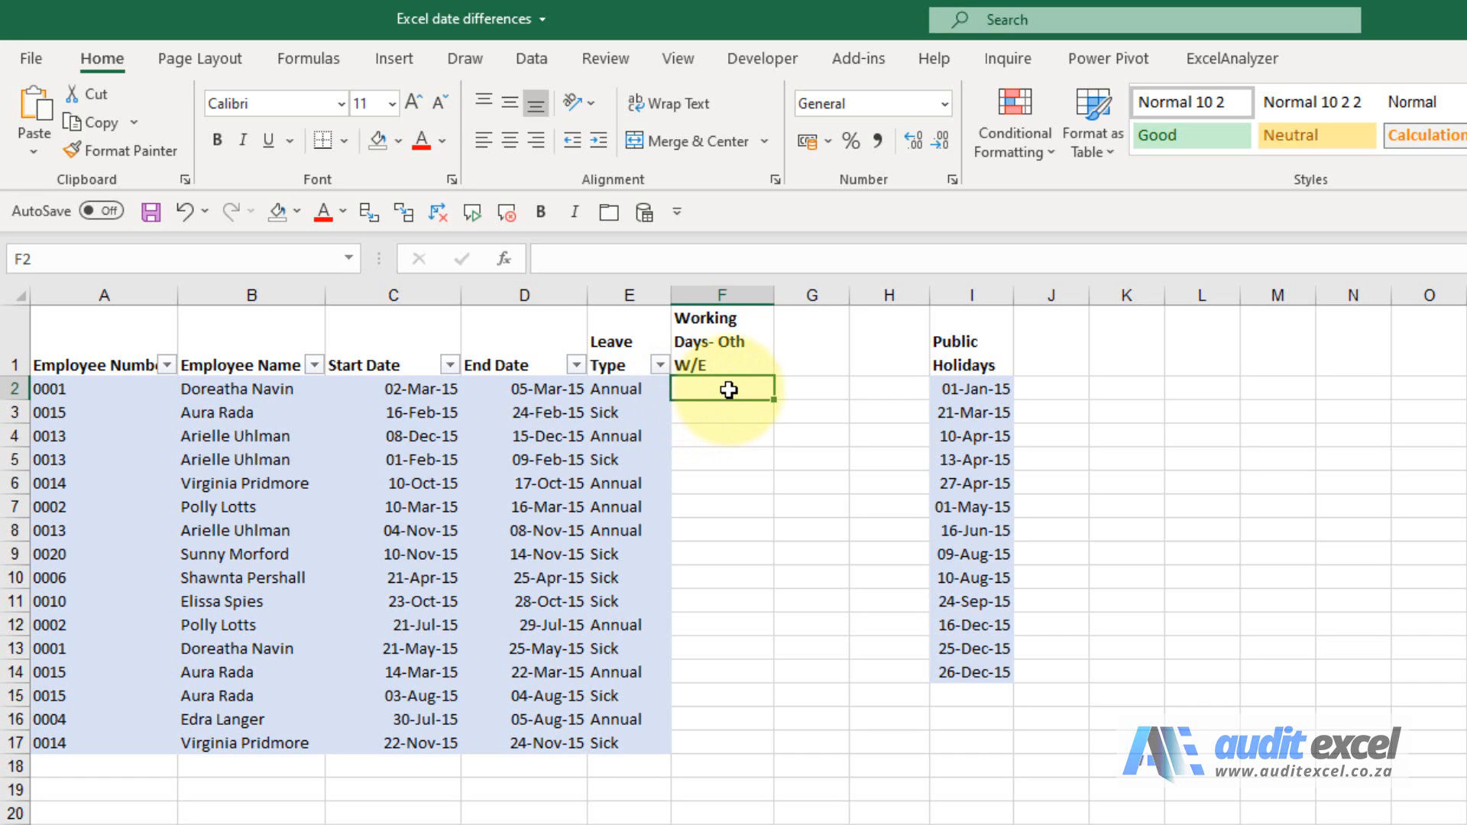
double_click(720, 388)
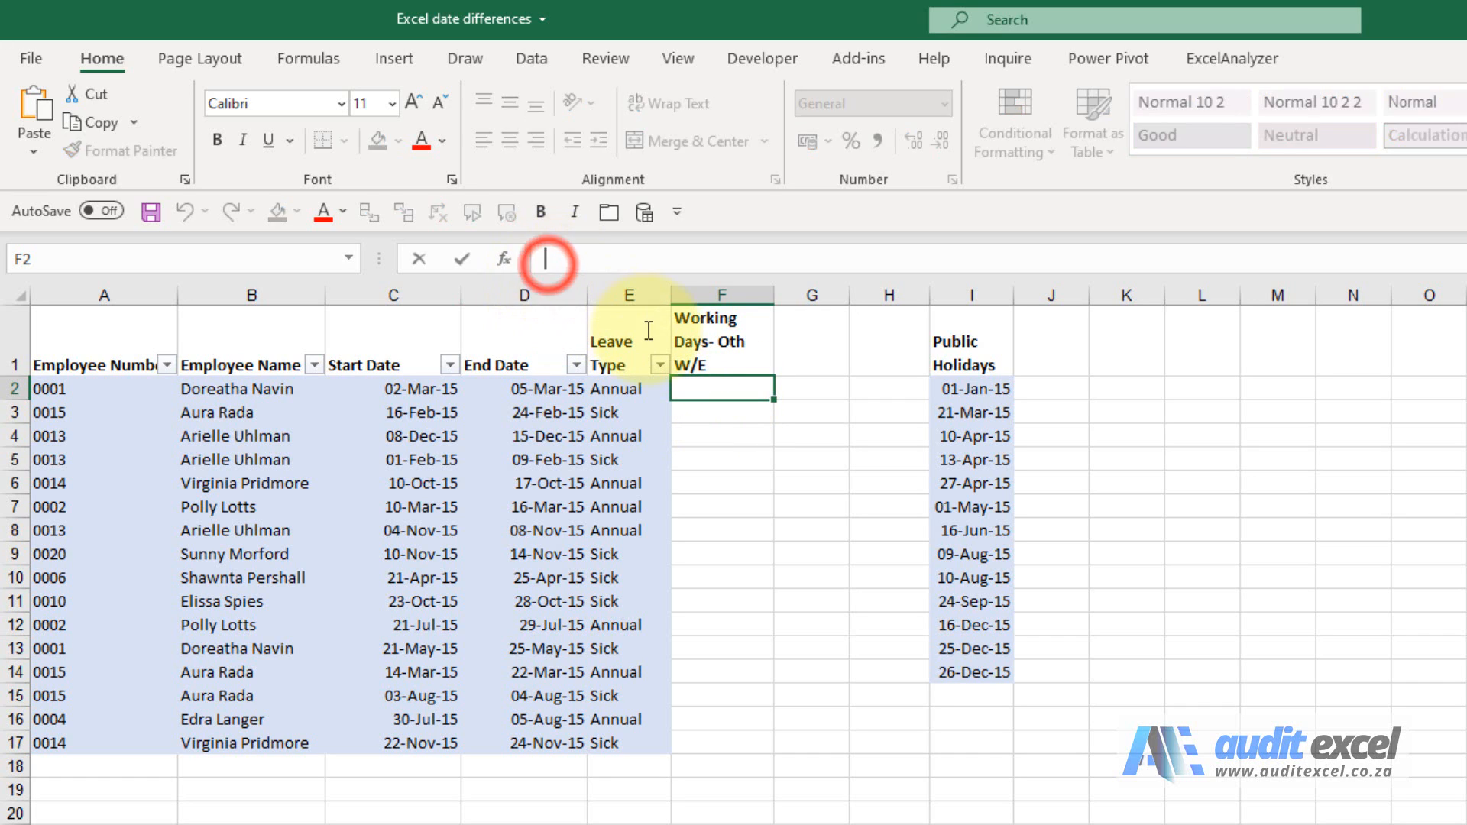
Start a =NETWORKDAYS.INTL( formula in F2 from the autocomplete list.
text(=n)
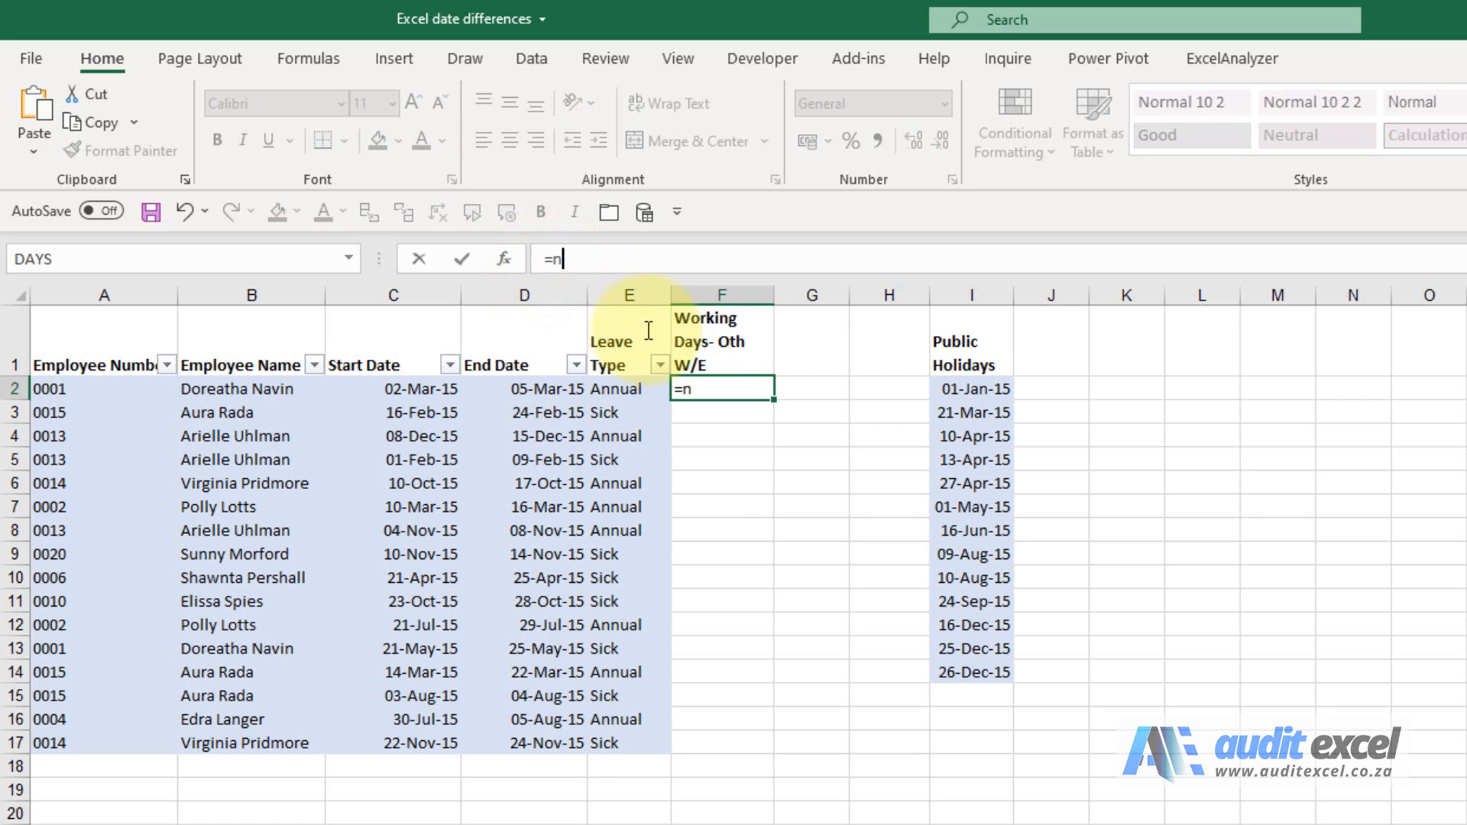
text(etwe)
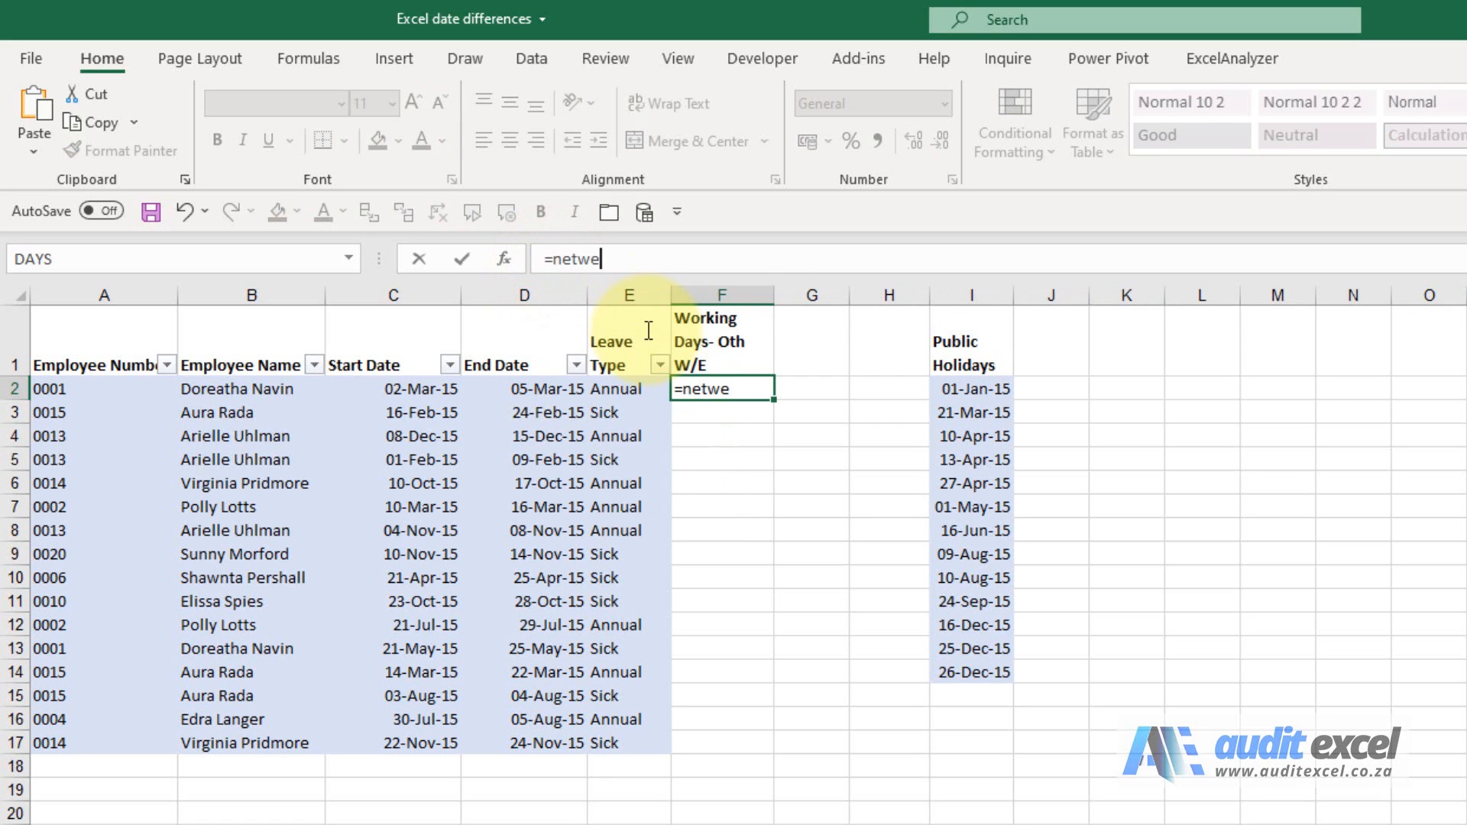
text(o)
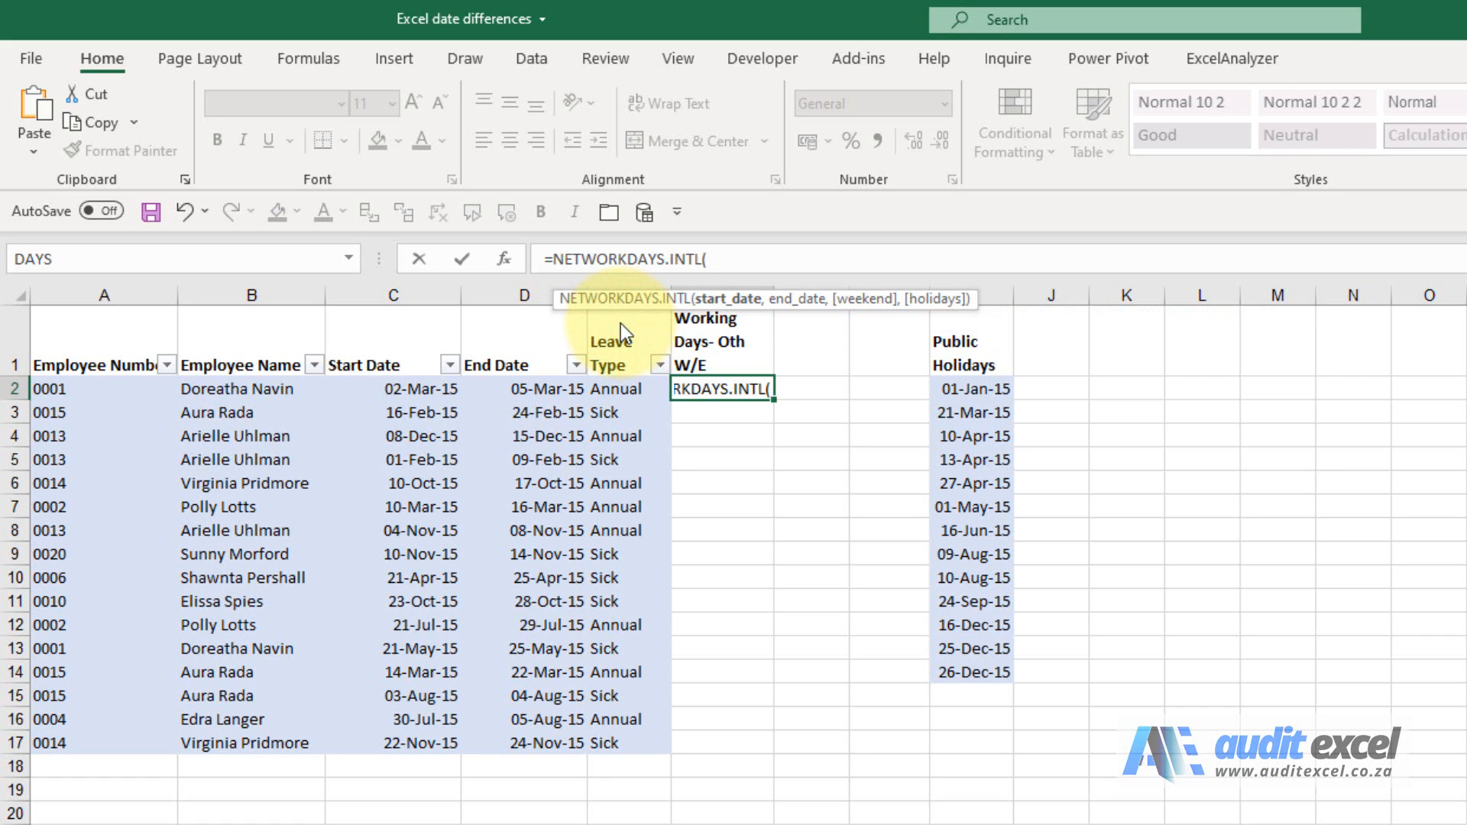
mouse_move(739, 310)
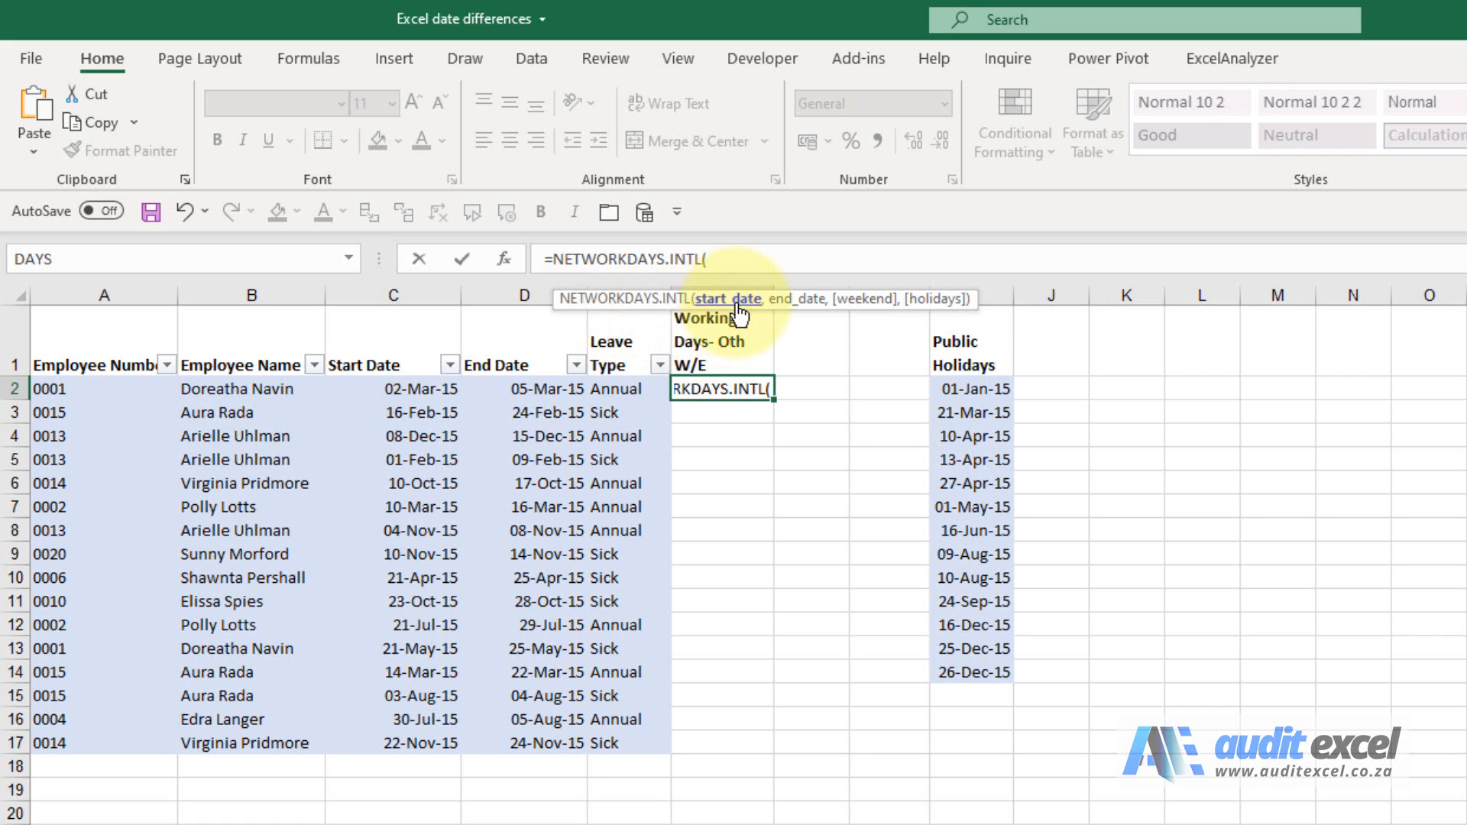
mouse_move(444, 388)
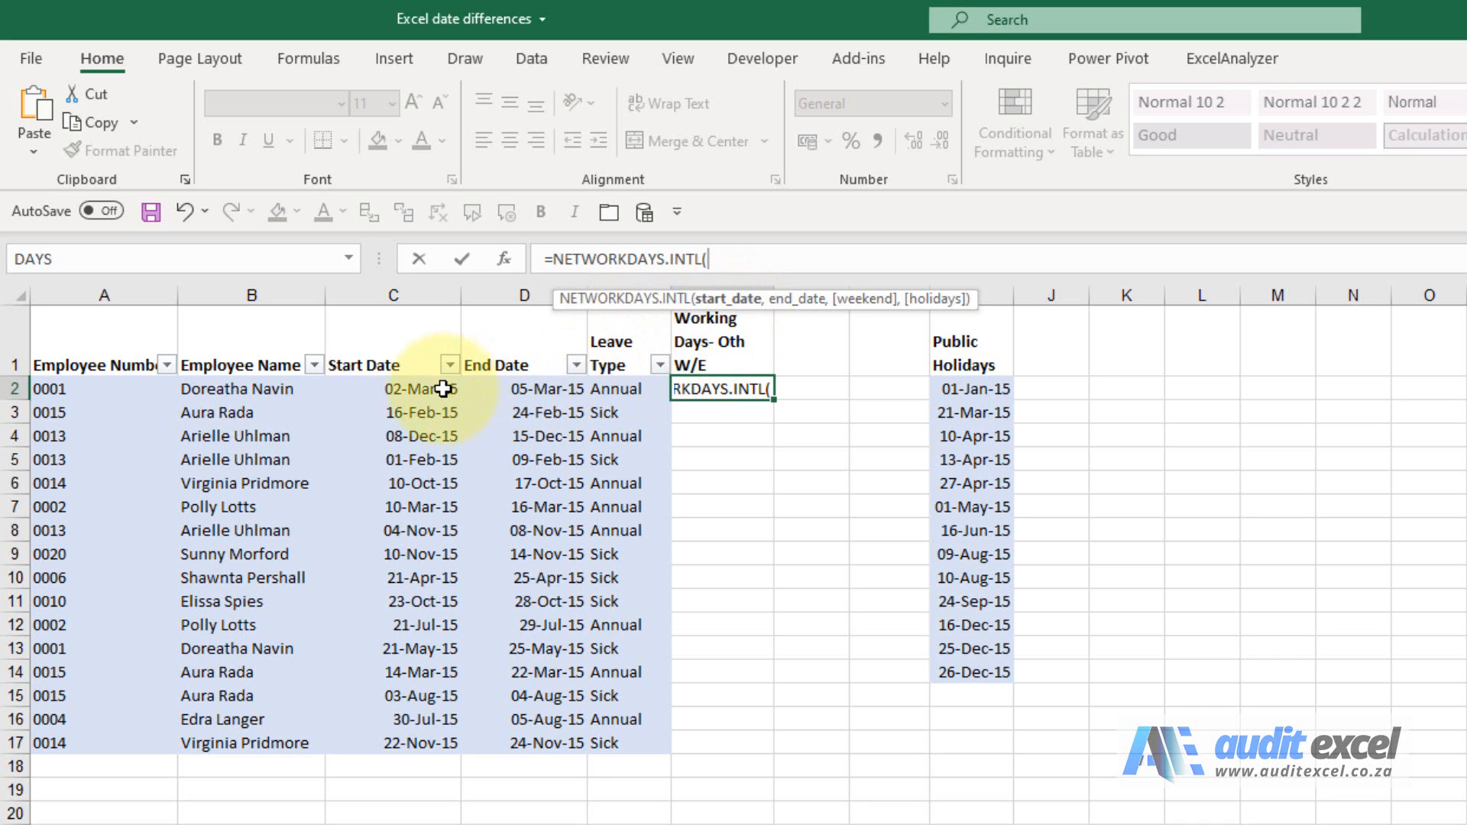
Use start date C2 and end date D2 as the formula's first two arguments.
click(392, 388)
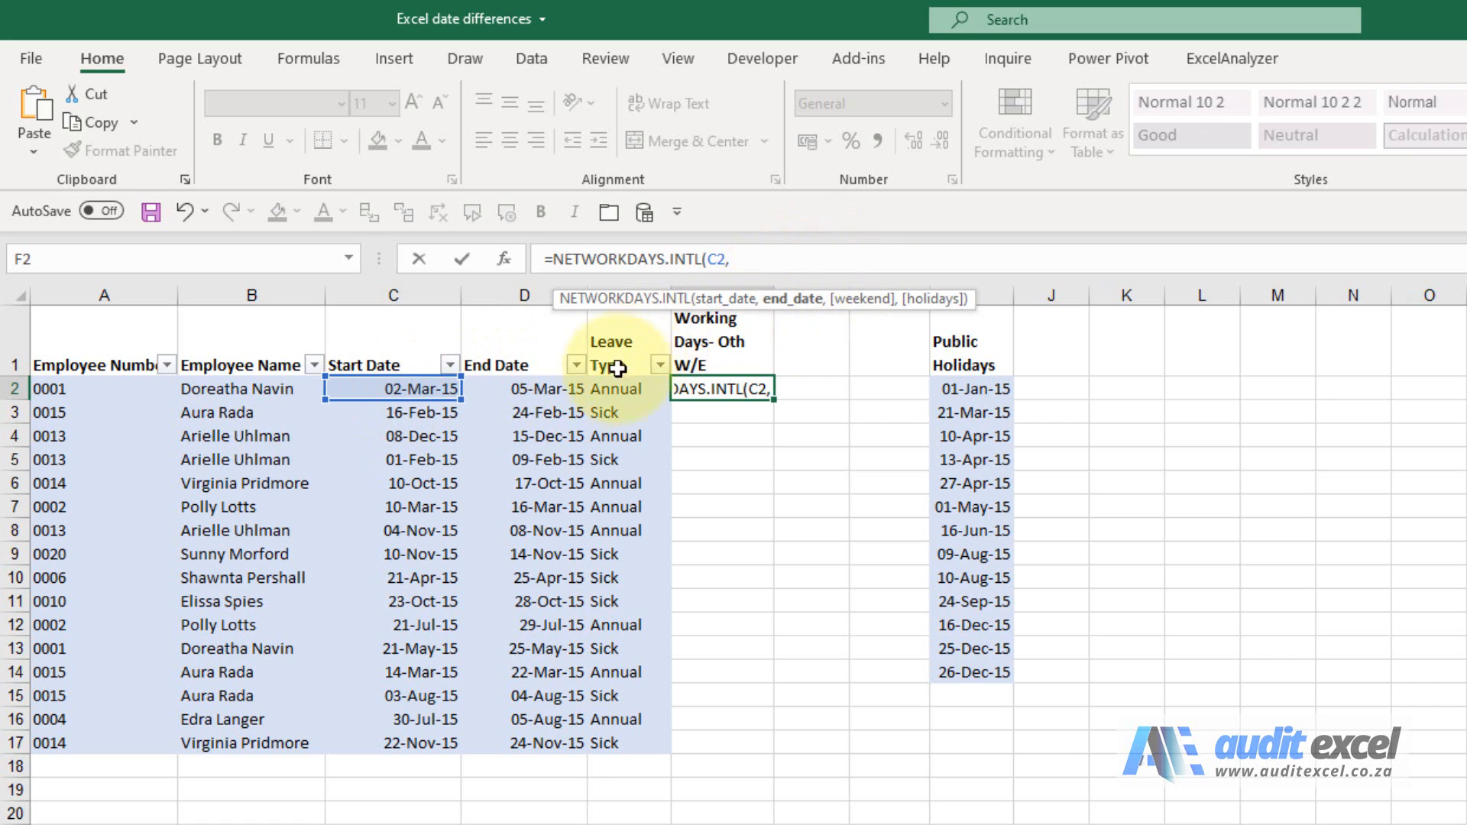
click(506, 388)
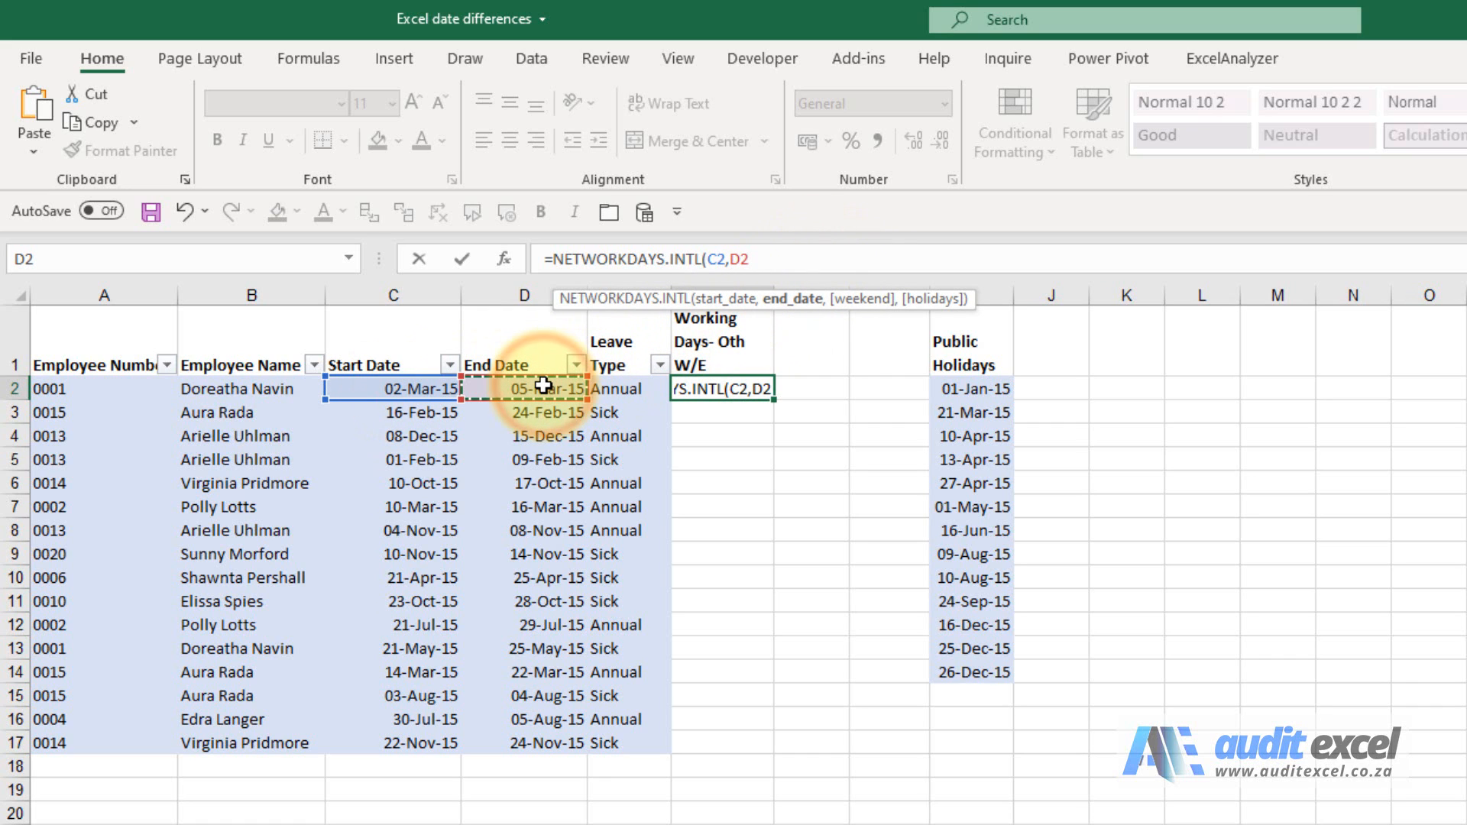
text(,)
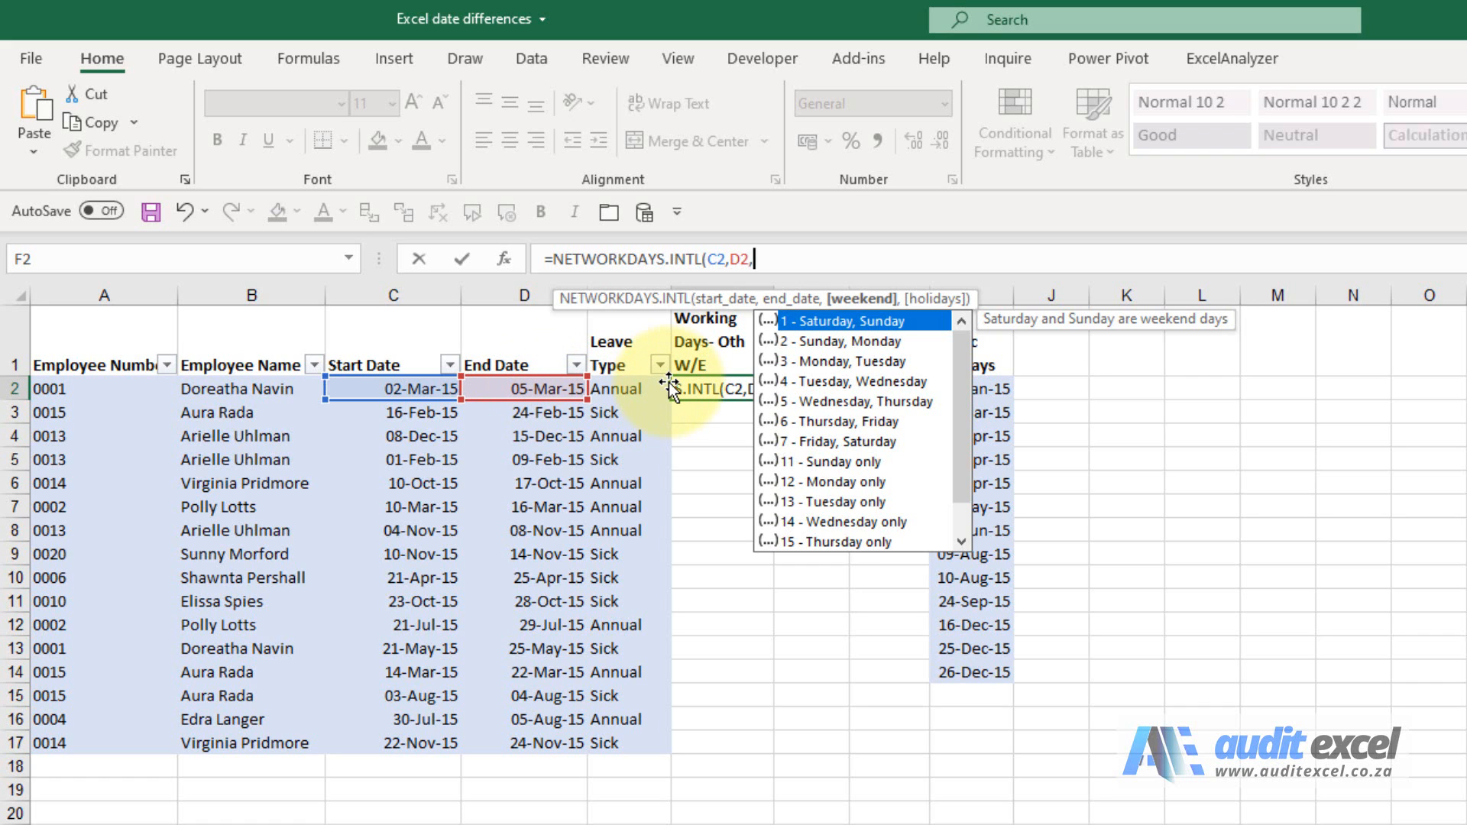
mouse_move(880, 320)
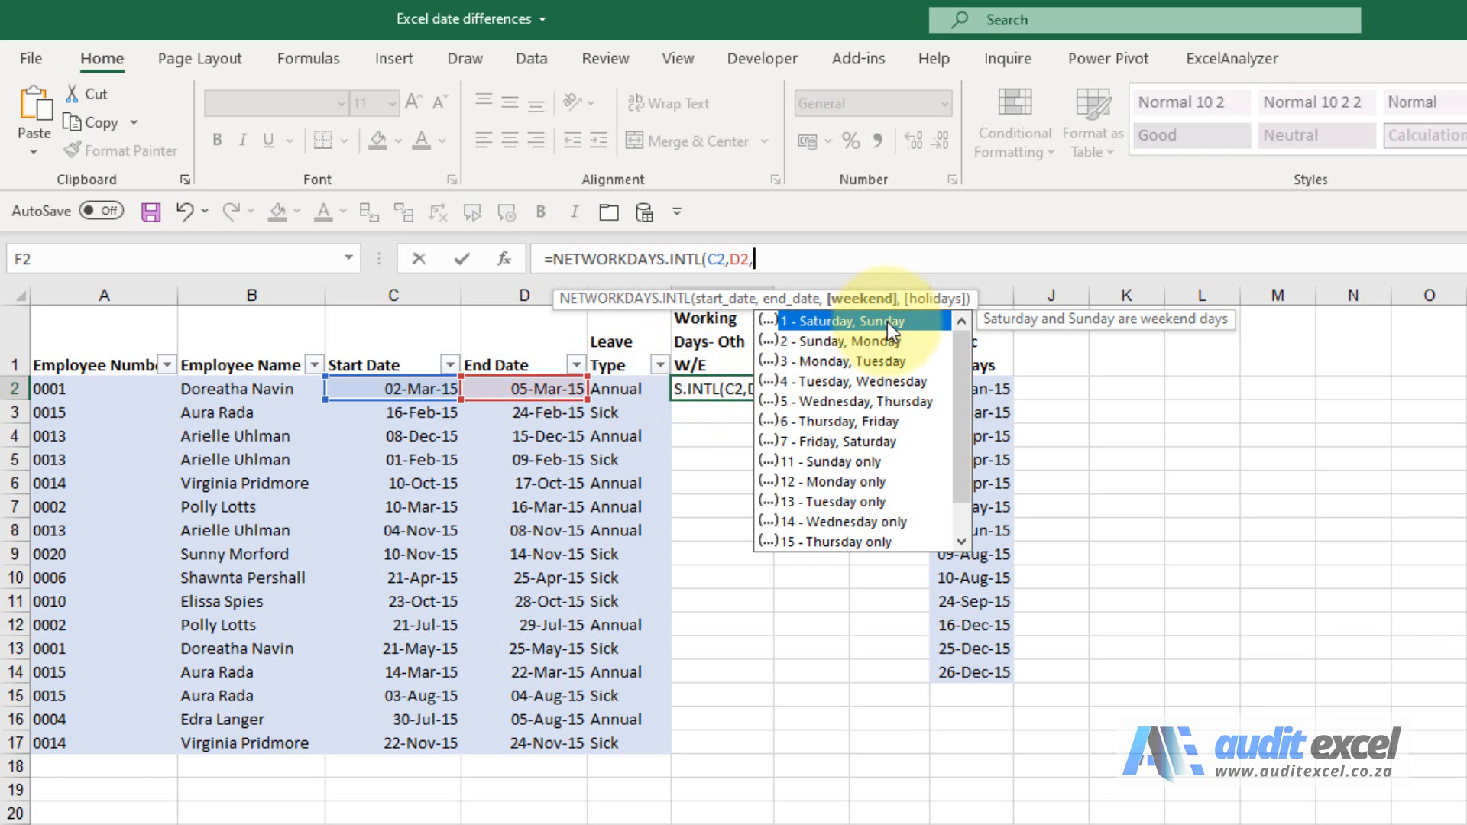
mouse_move(881, 454)
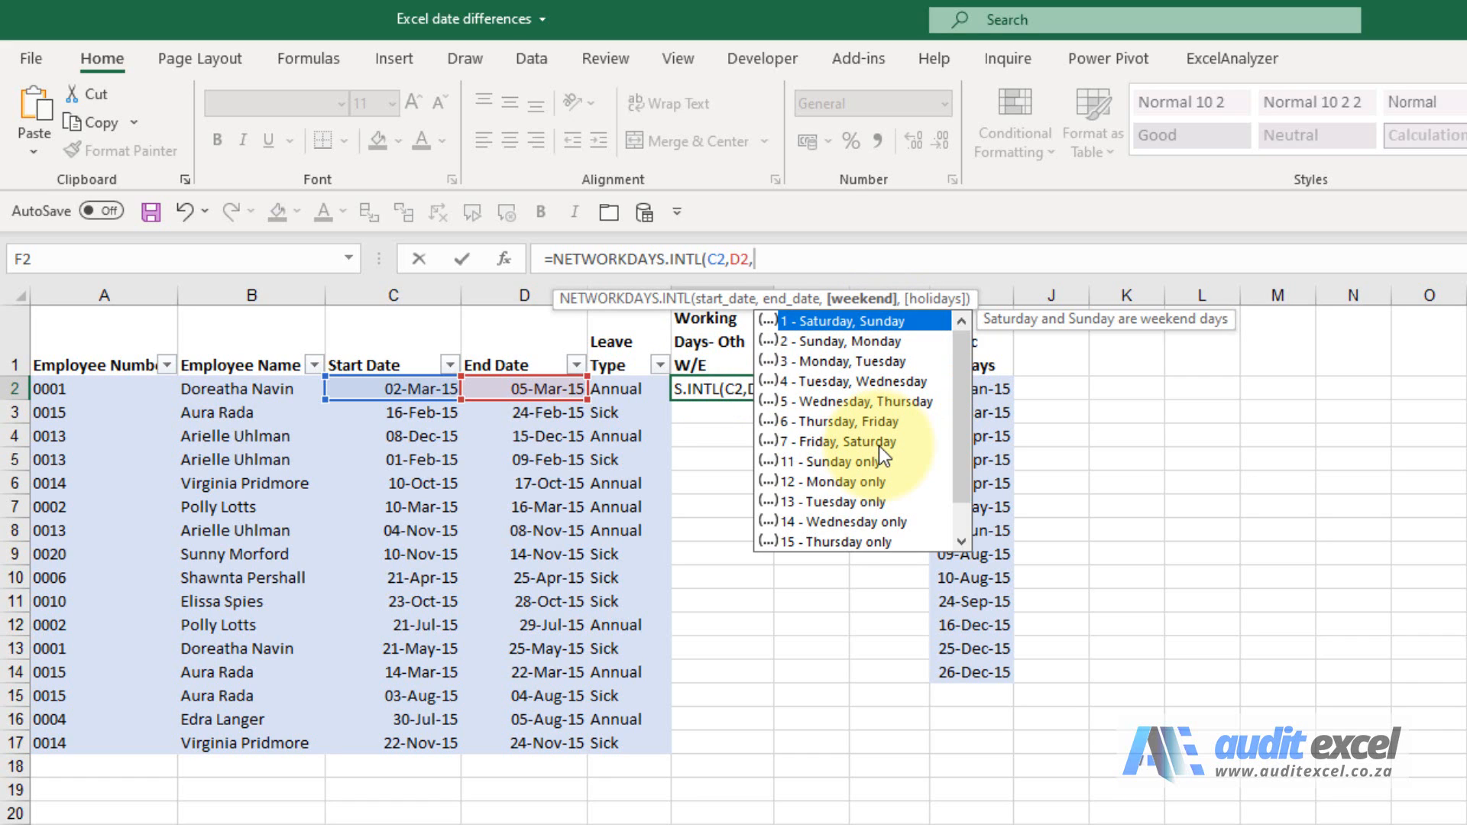
mouse_move(875, 488)
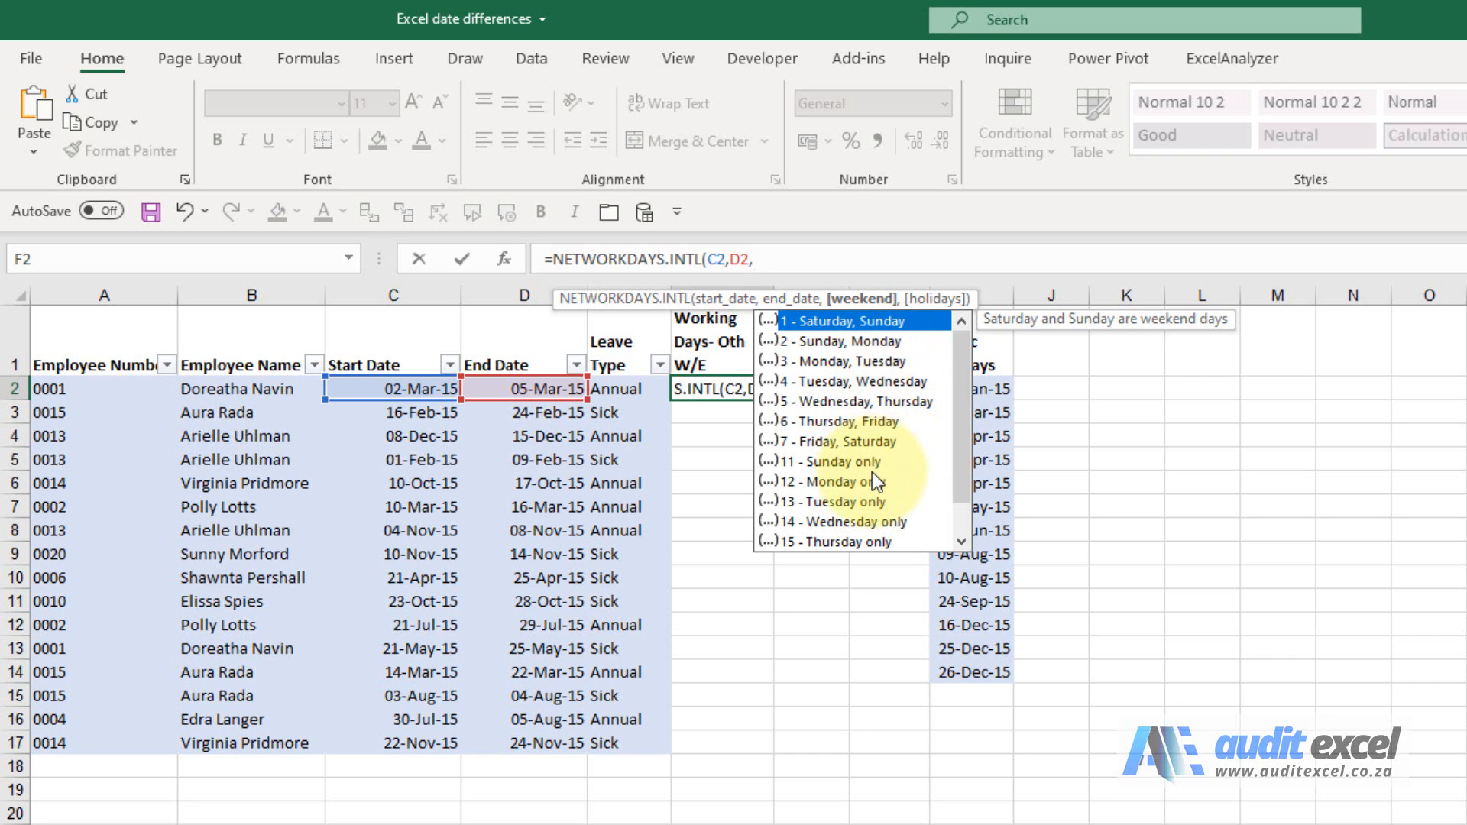
mouse_move(870, 321)
text(1)
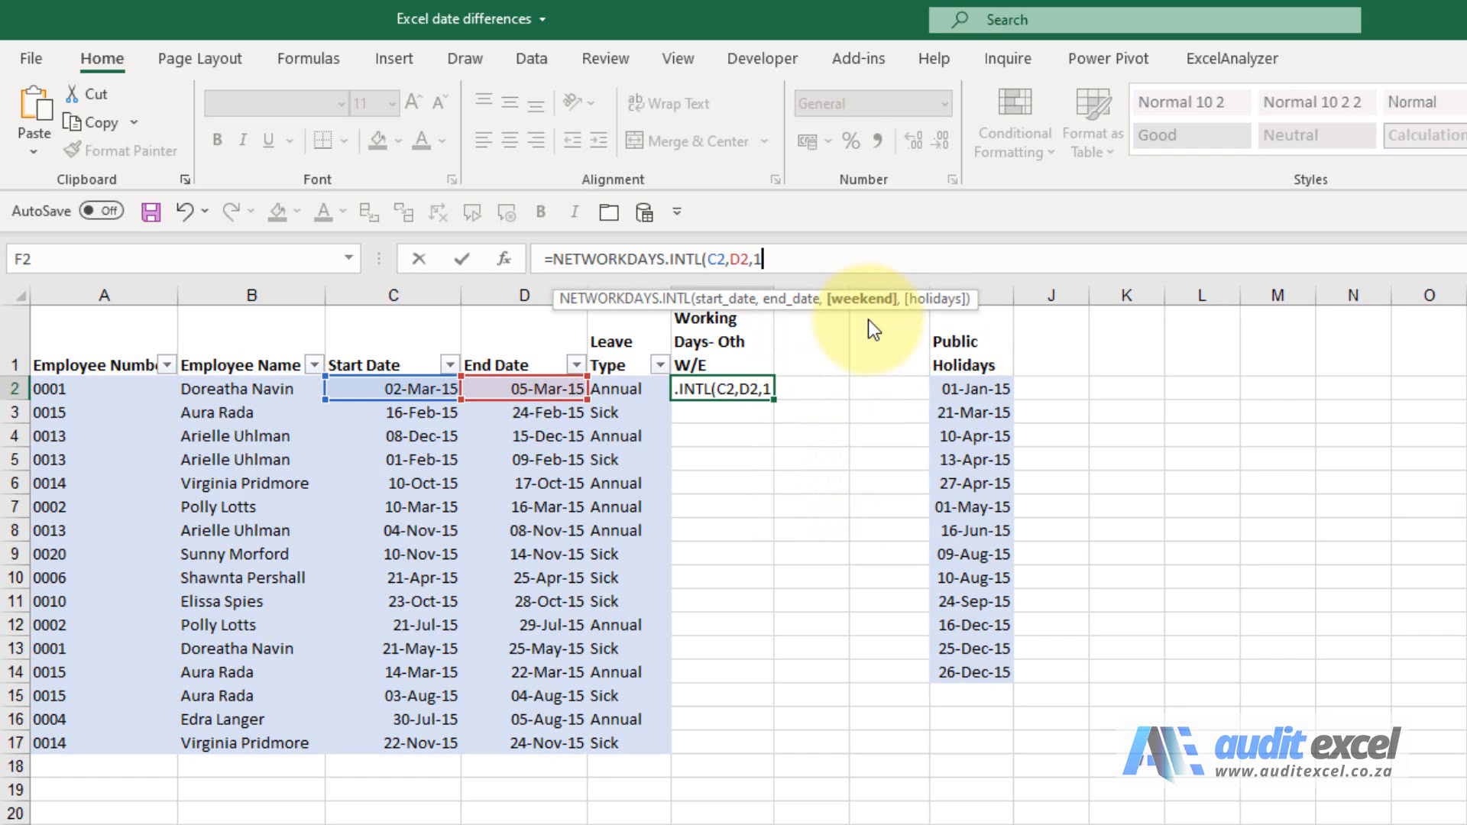
Add the absolute holiday range $I$2:$I$14 and enter the formula, returning 4 working days.
text(,)
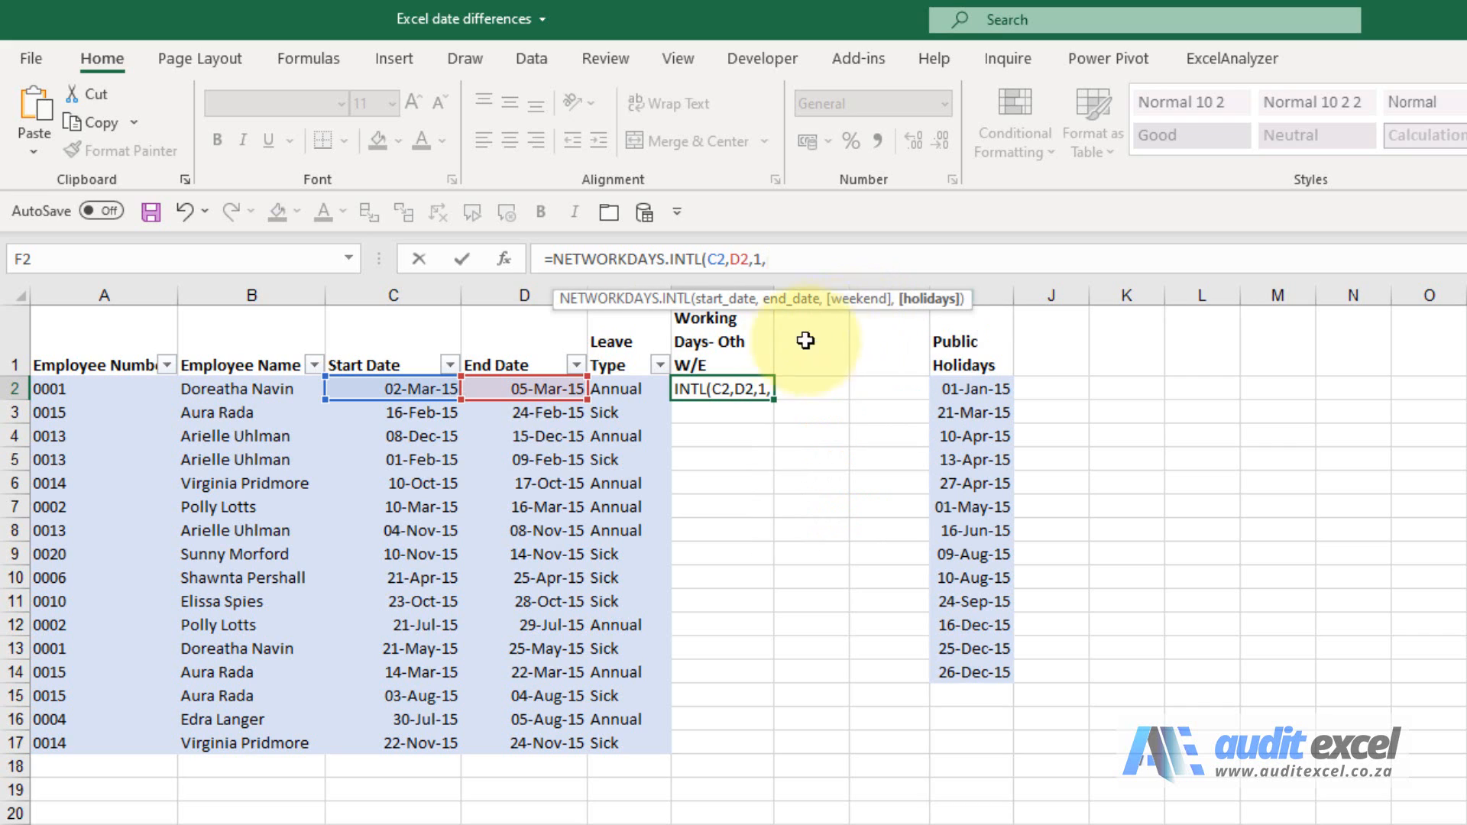
mouse_move(980, 428)
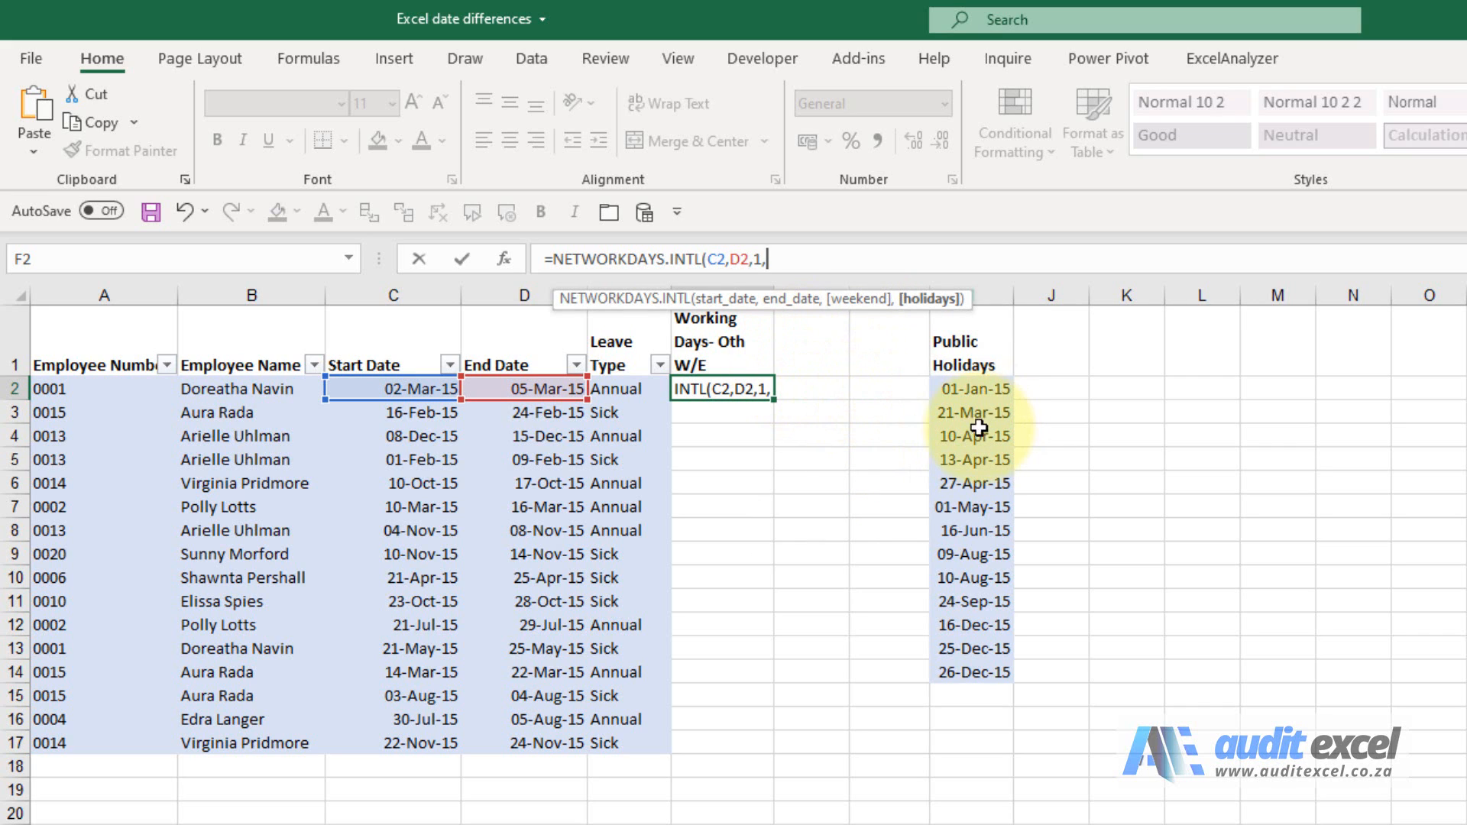
mouse_move(979, 402)
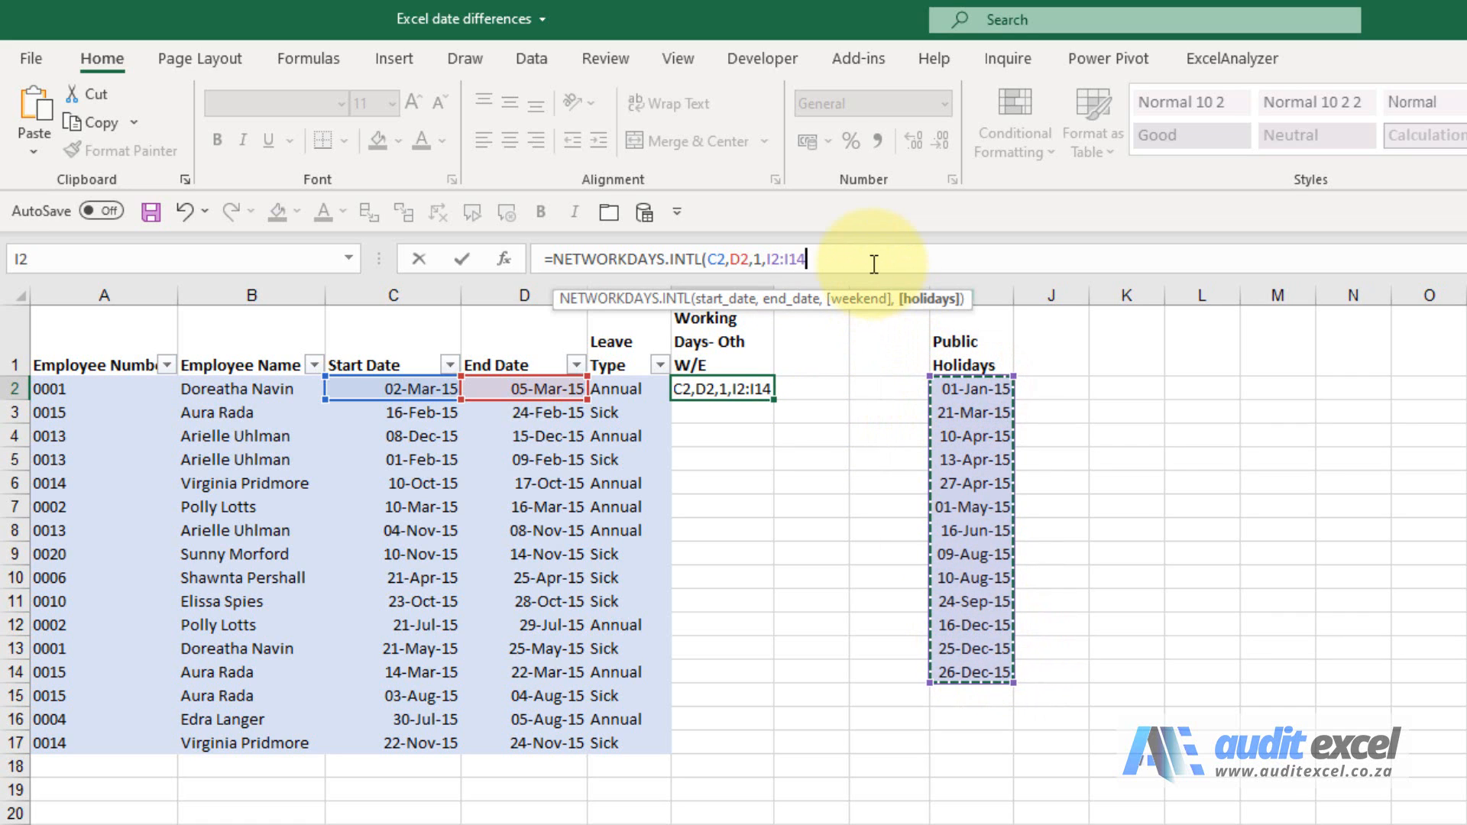
key(f4)
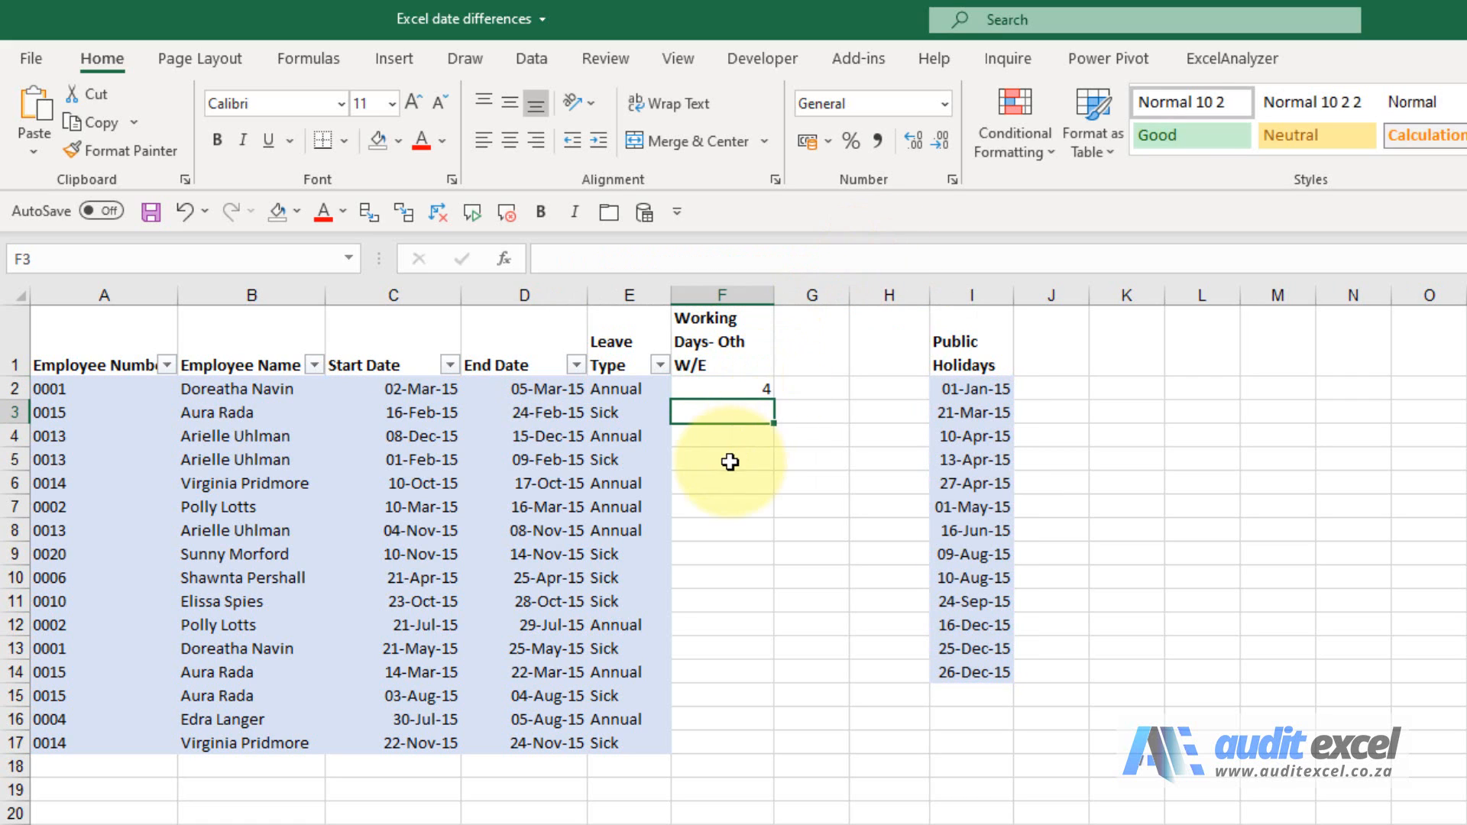
mouse_move(744, 428)
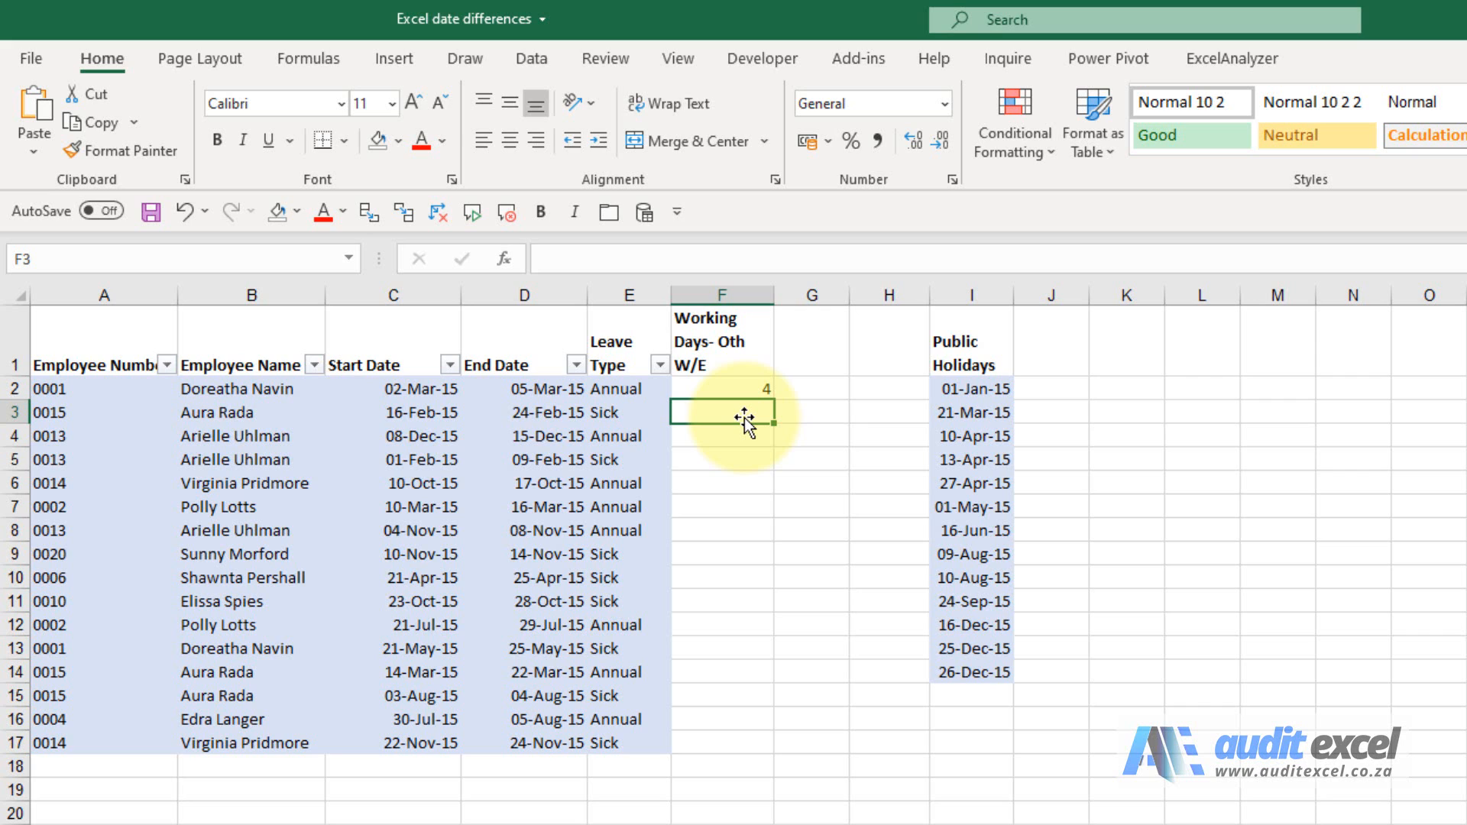
Fill the NETWORKDAYS.INTL formula down column F from F2 to F17.
click(720, 387)
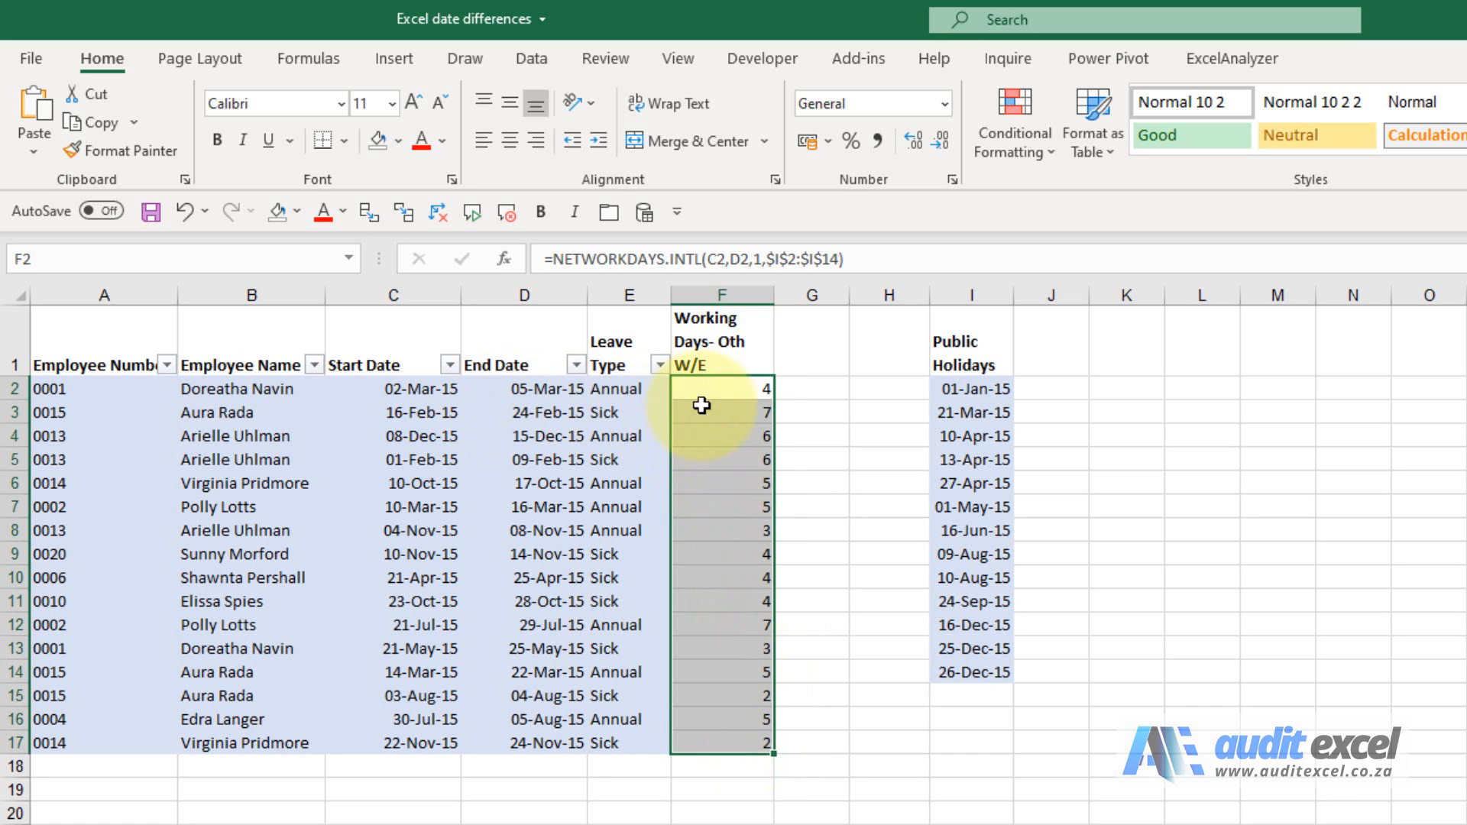
mouse_move(731, 447)
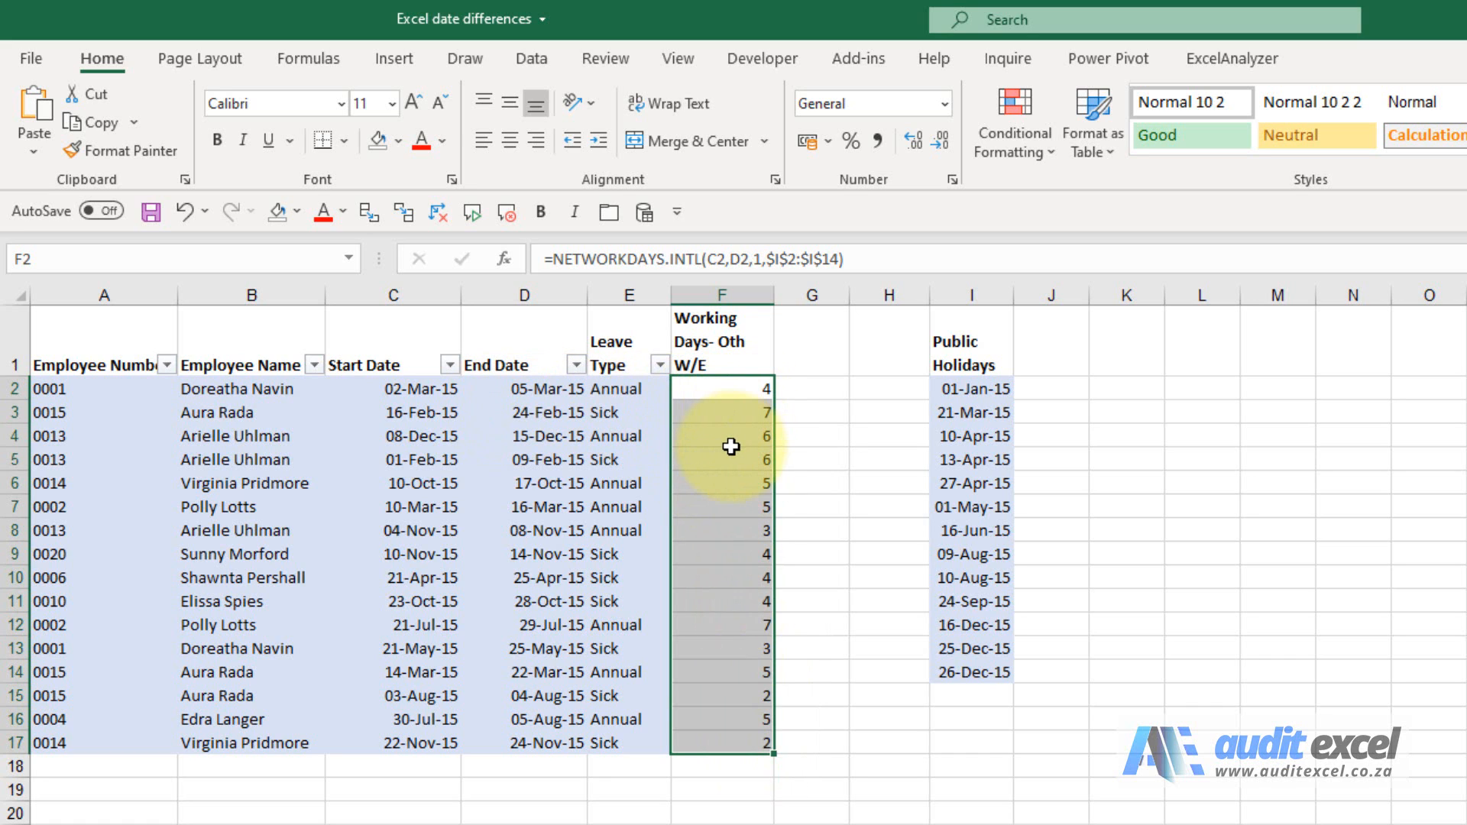
mouse_move(473, 394)
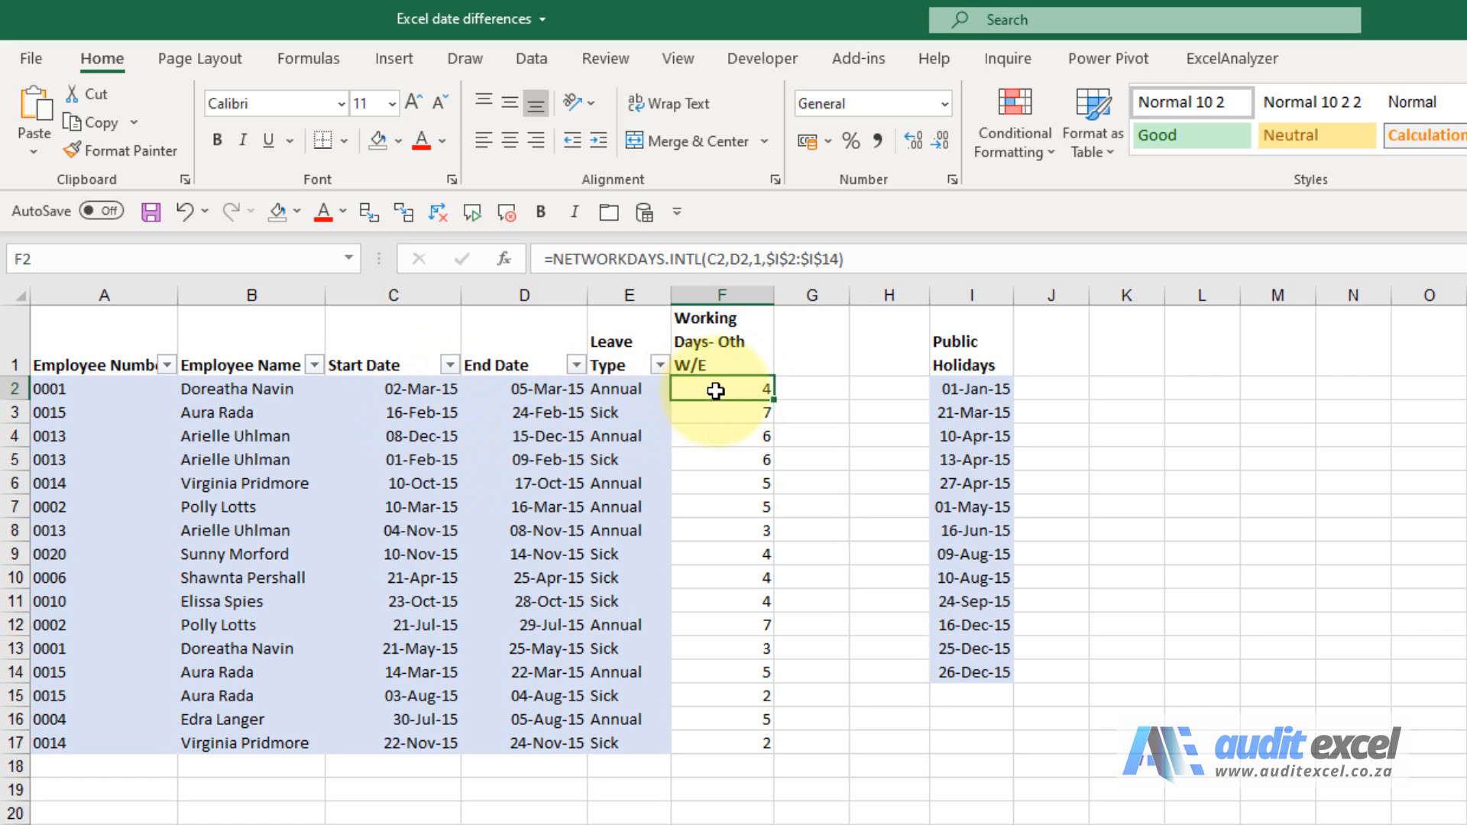
mouse_move(427, 389)
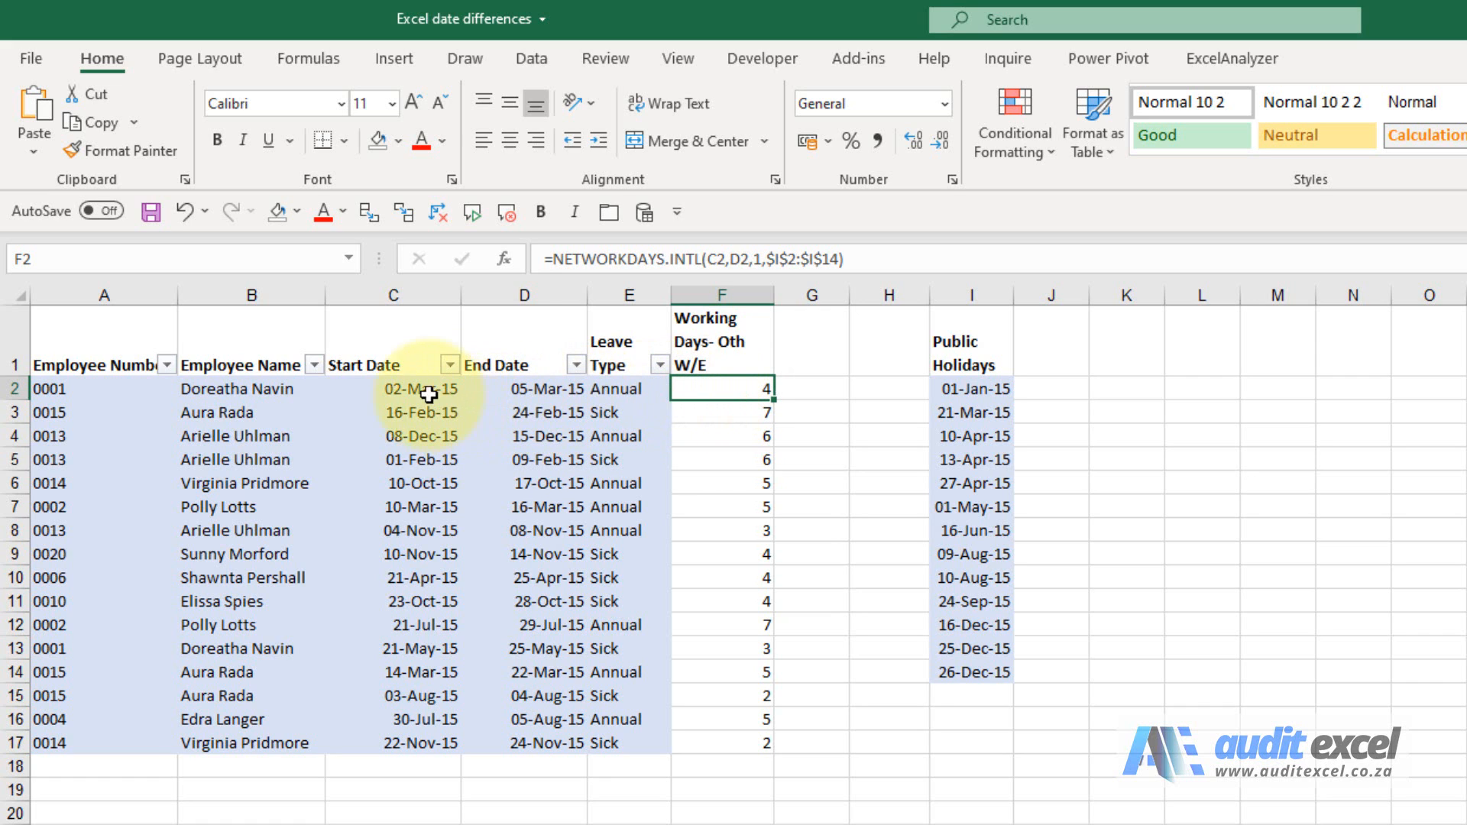
mouse_move(383, 385)
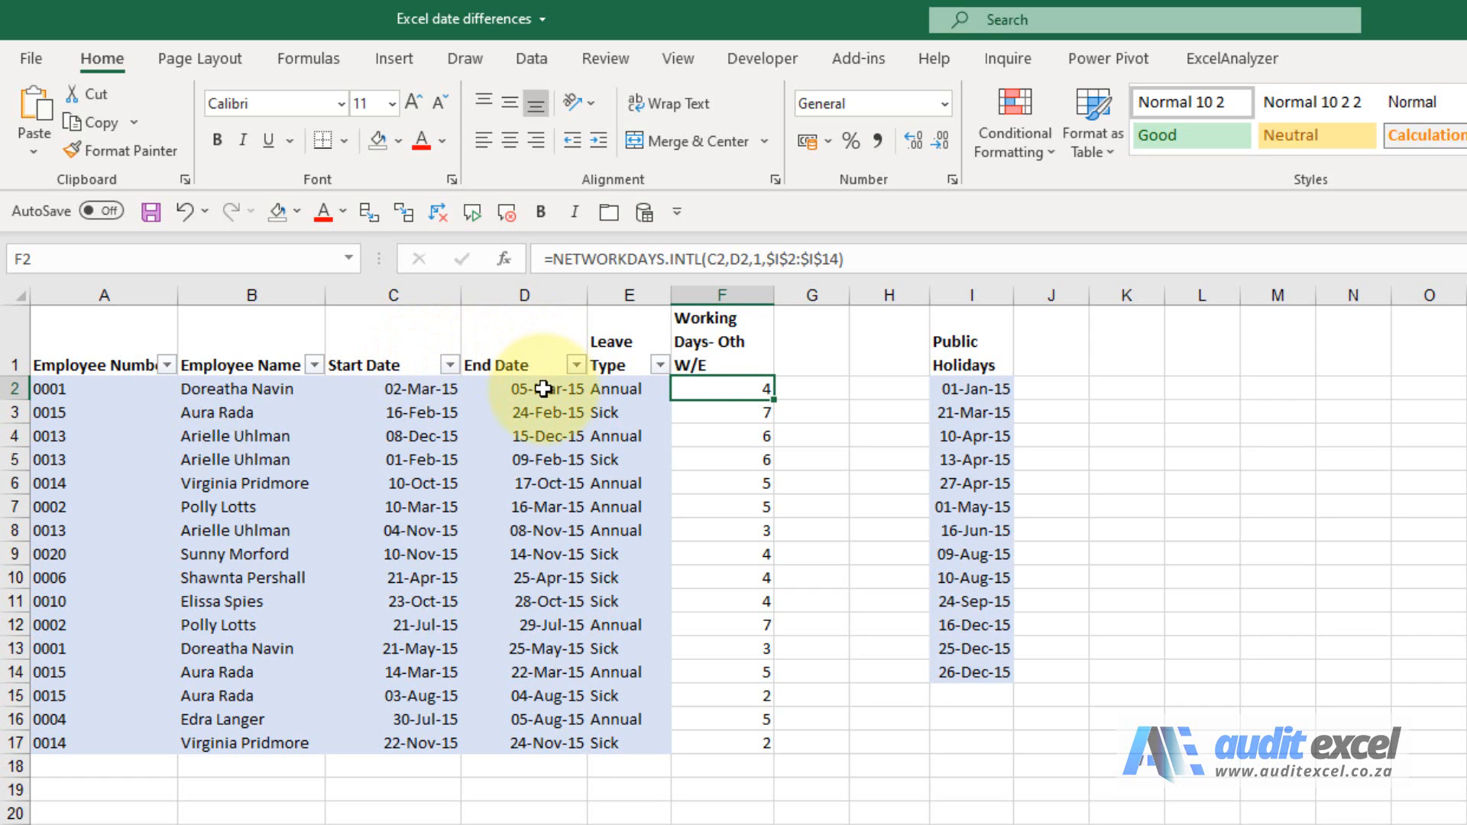
mouse_move(409, 381)
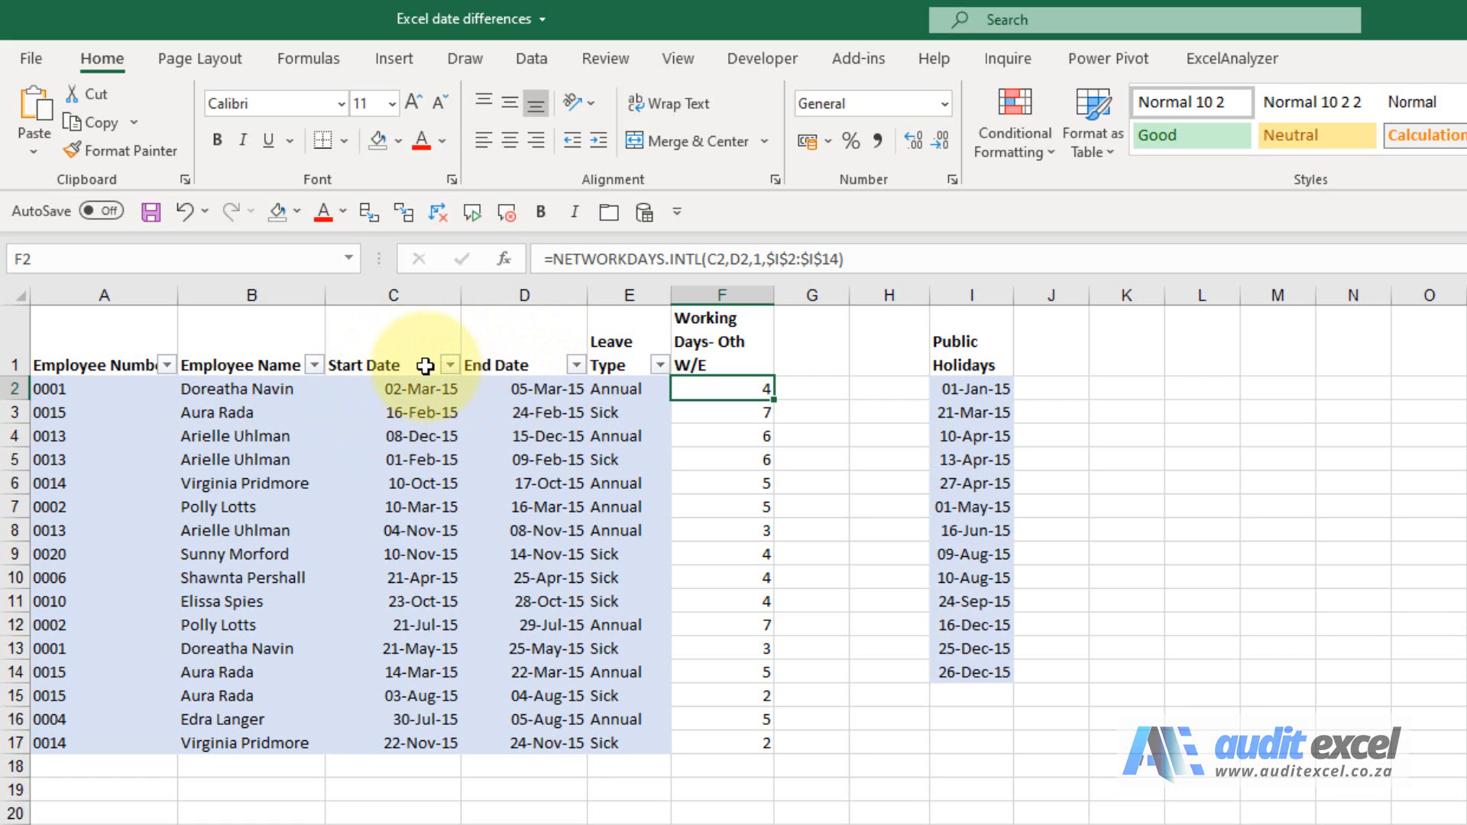
mouse_move(543, 387)
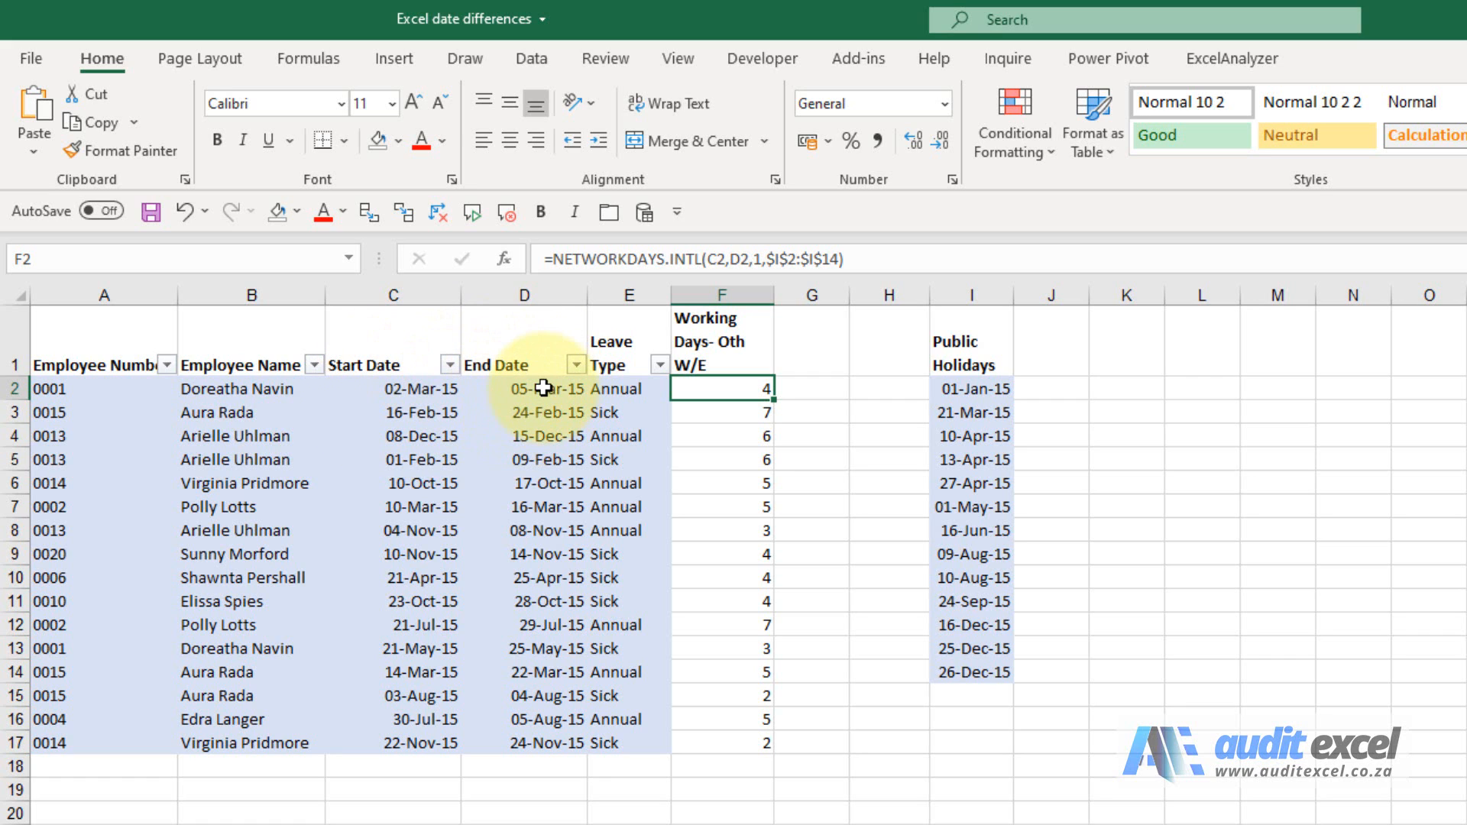